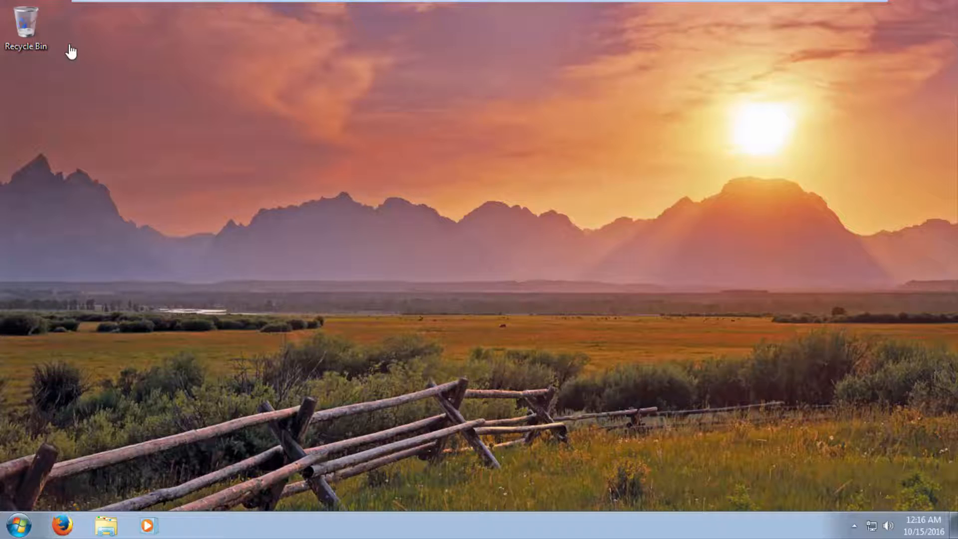
pyautogui.moveTo(594, 361)
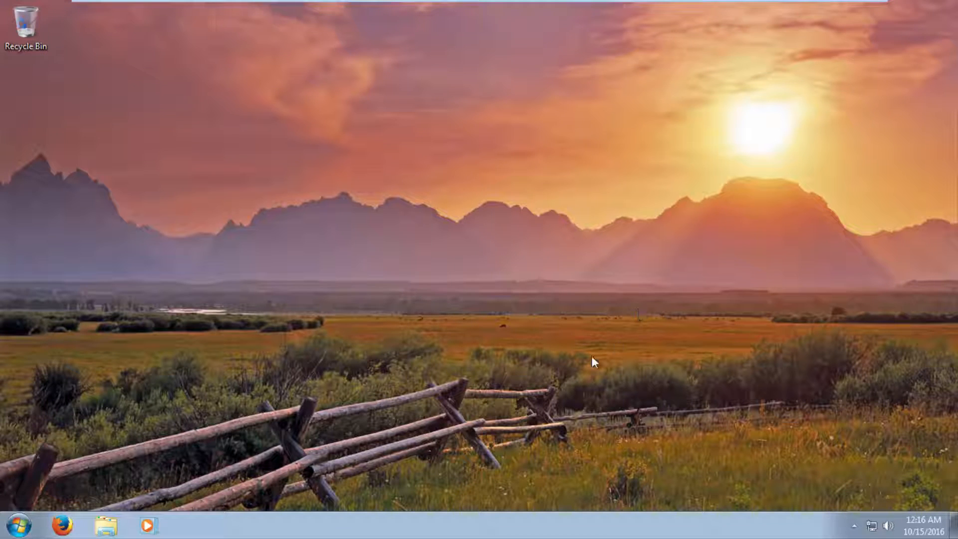
pyautogui.moveTo(84, 450)
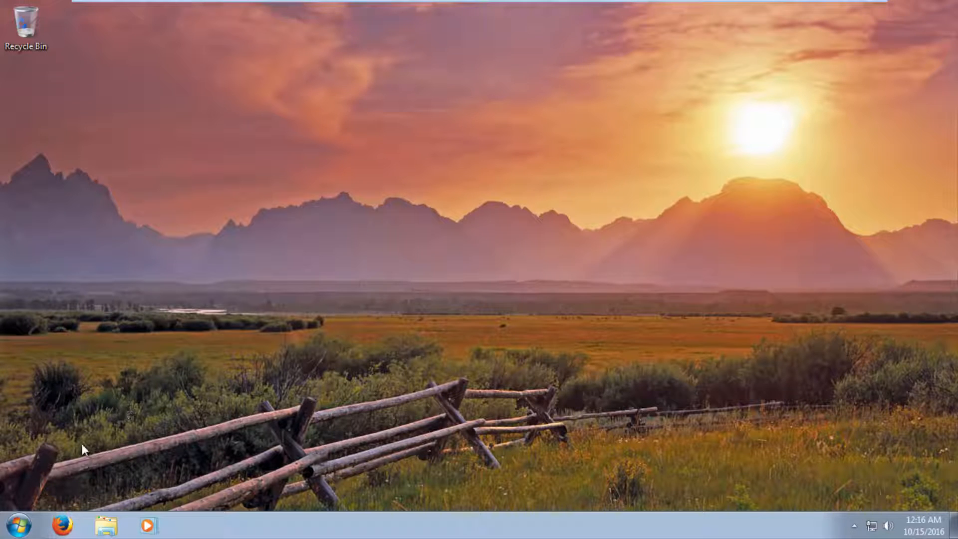
pyautogui.moveTo(170, 462)
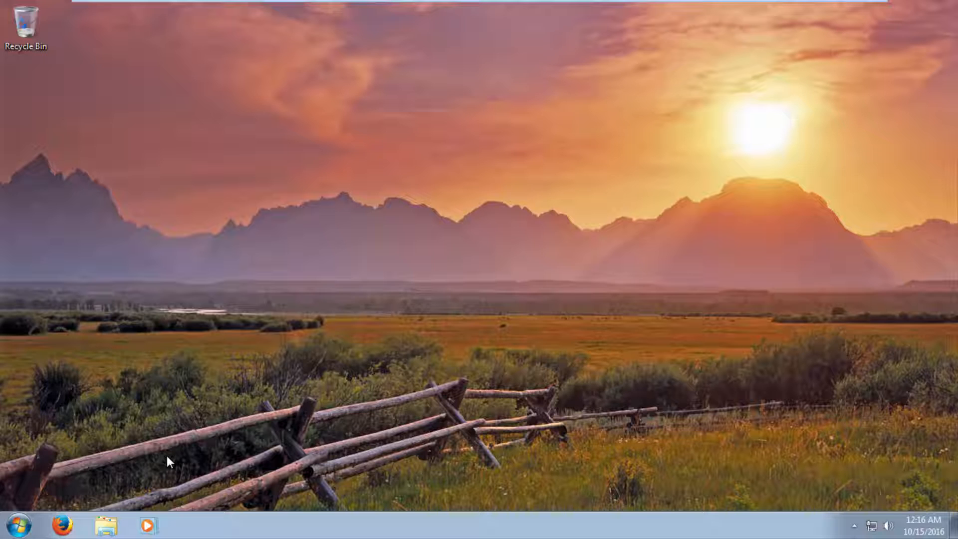
# Launch Firefox and go to surfright.nl to load the SurfRight home page
pyautogui.click(61, 526)
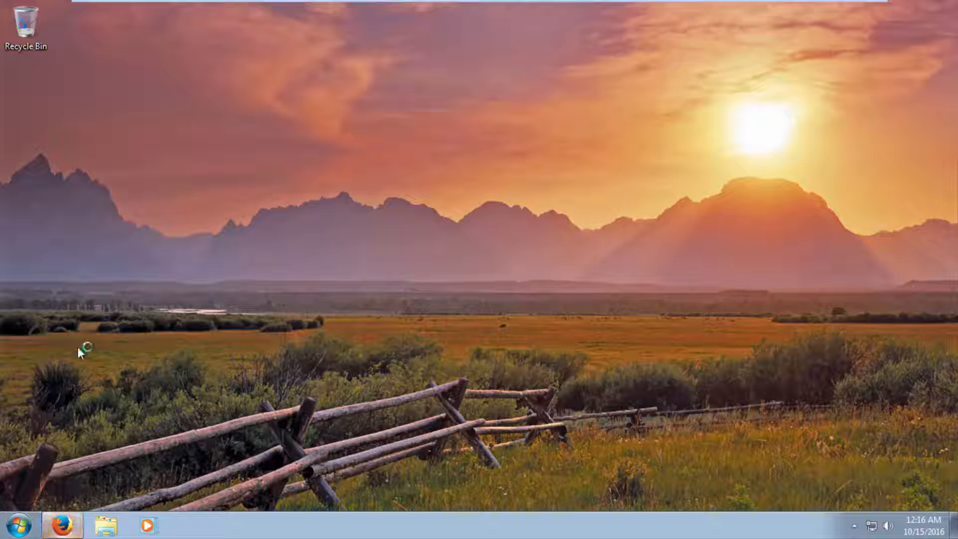
pyautogui.moveTo(55, 97)
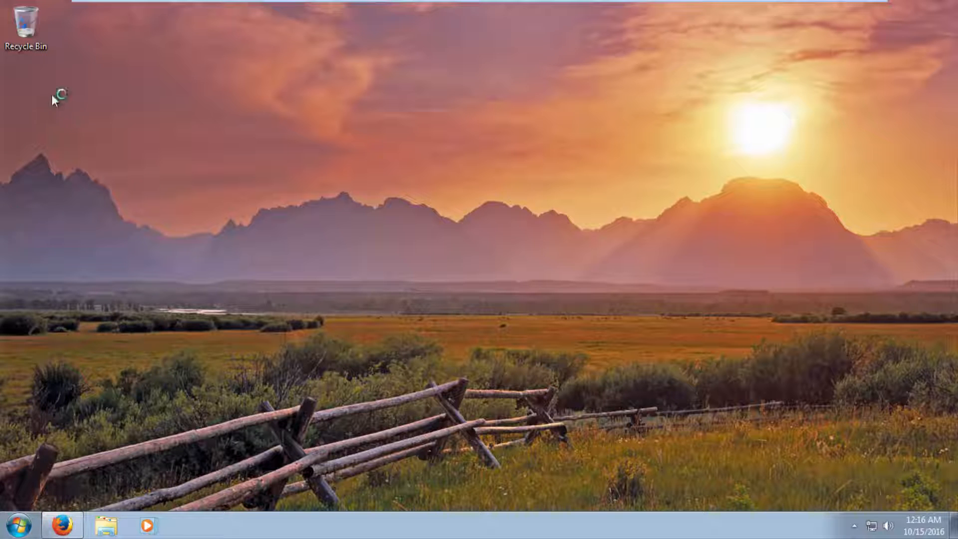
pyautogui.moveTo(162, 149)
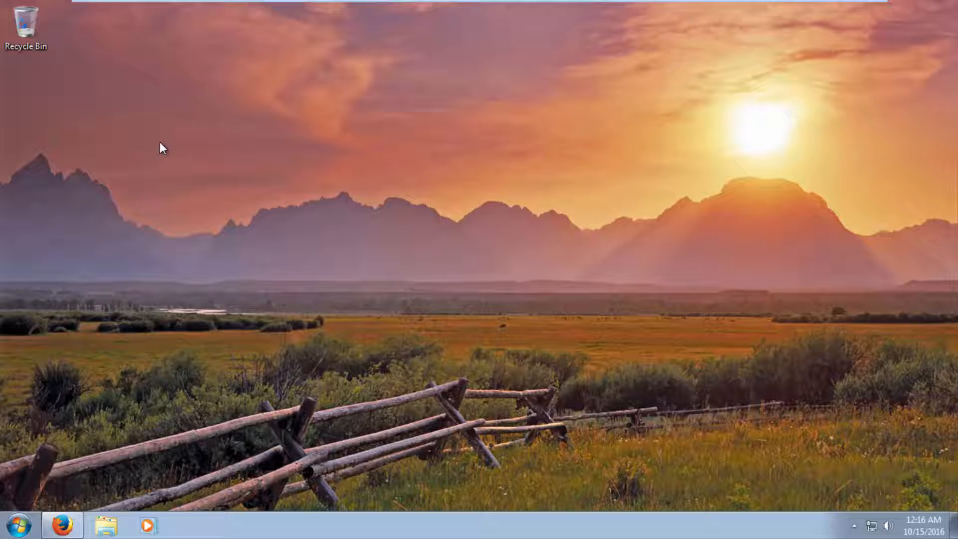
pyautogui.moveTo(181, 182)
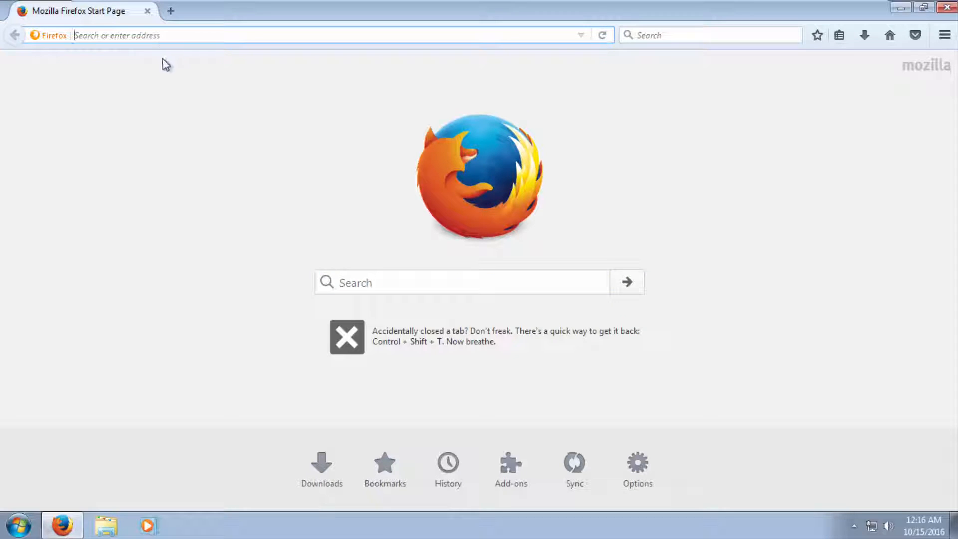
pyautogui.write('surfright.nl/en')
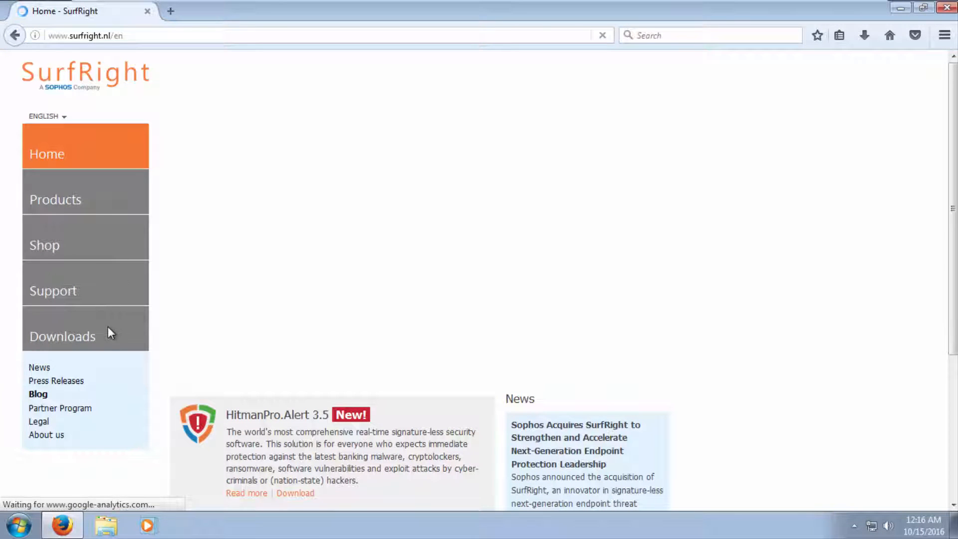
# Download the HitmanPro 3.7 (64-bit) installer from the SurfRight Downloads page
pyautogui.click(62, 336)
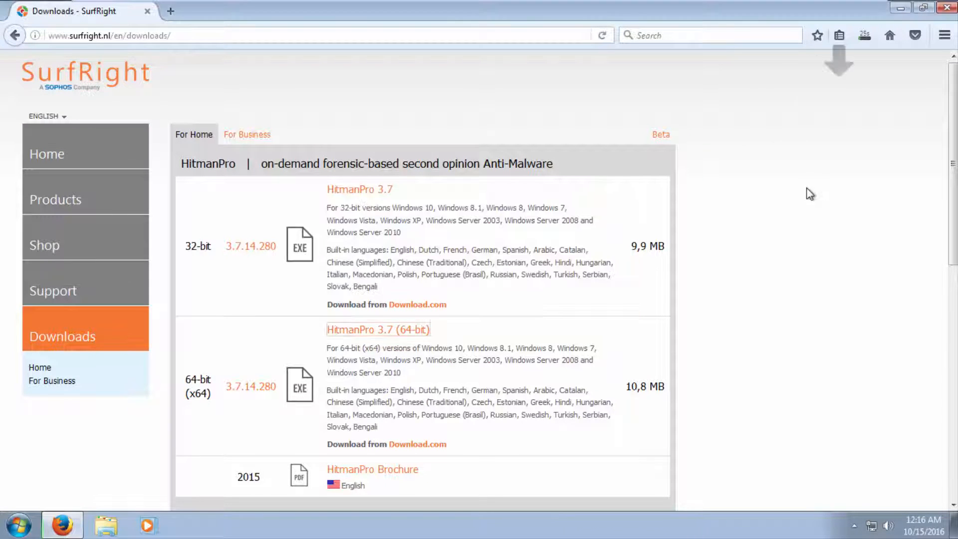
pyautogui.click(377, 329)
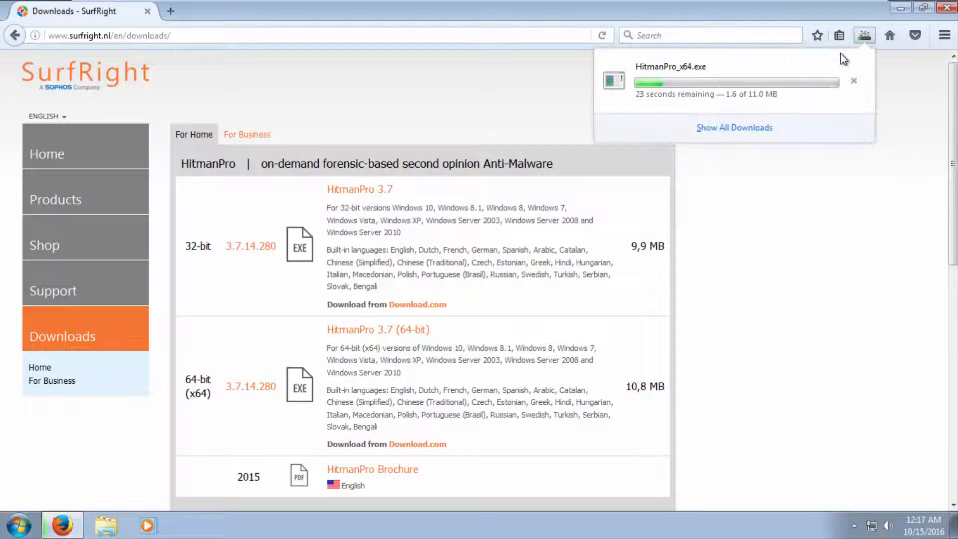
pyautogui.moveTo(826, 73)
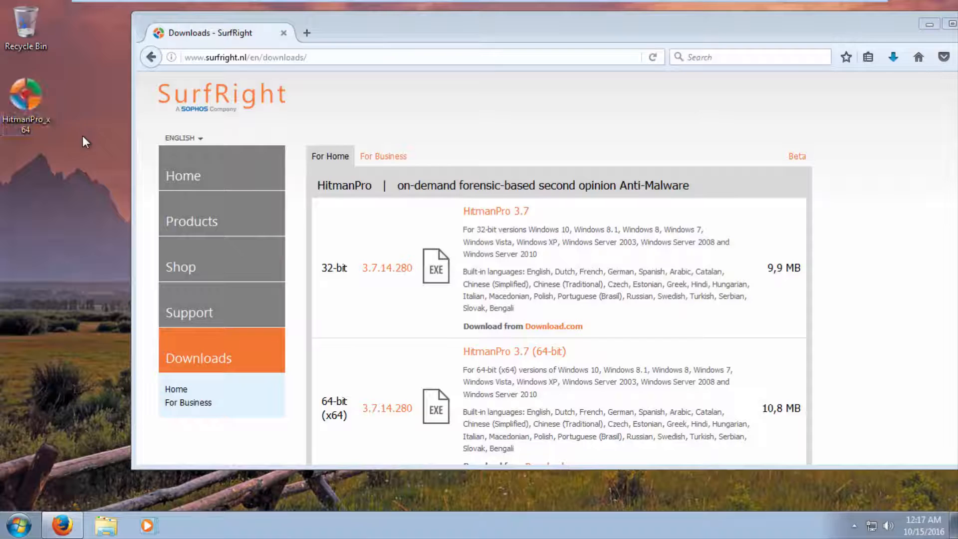
pyautogui.moveTo(431, 227)
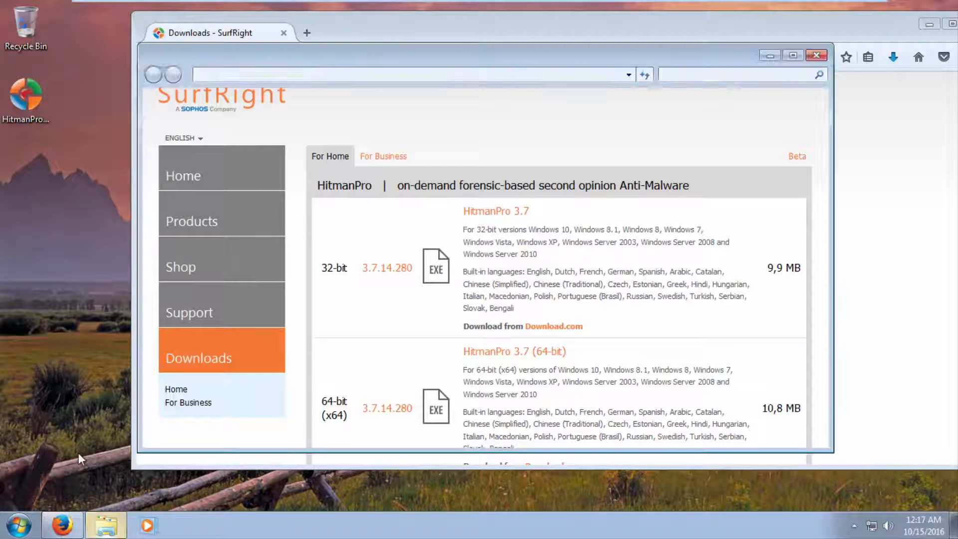
pyautogui.rightClick(189, 285)
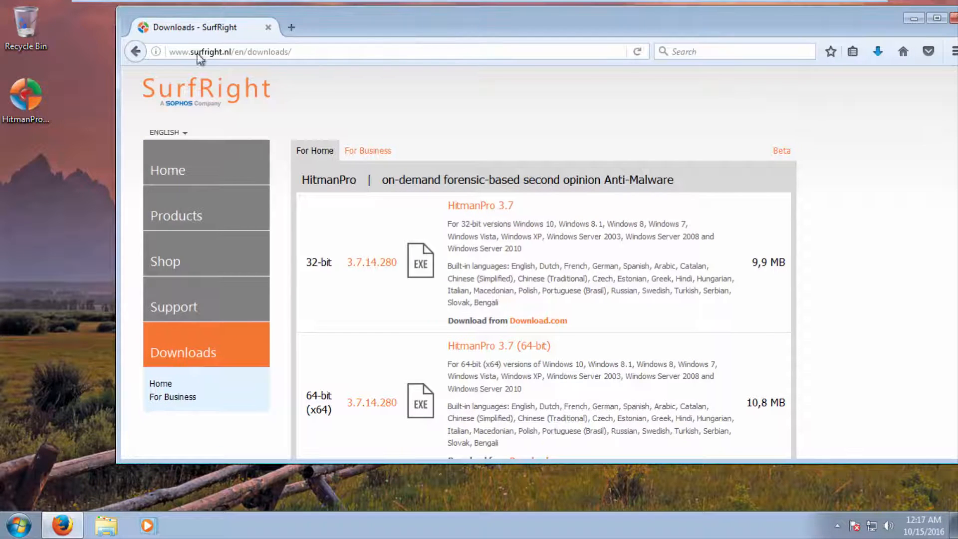
pyautogui.moveTo(210, 51)
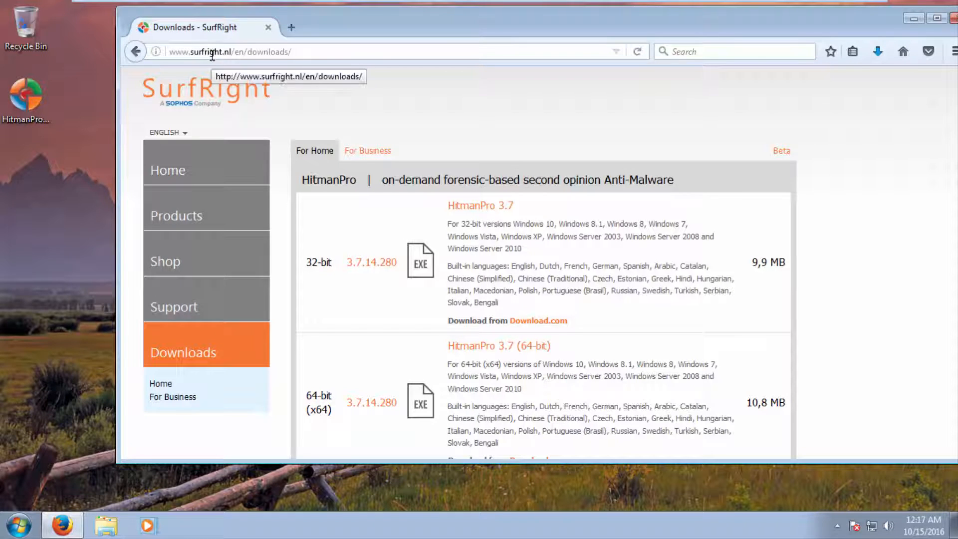
pyautogui.moveTo(485, 518)
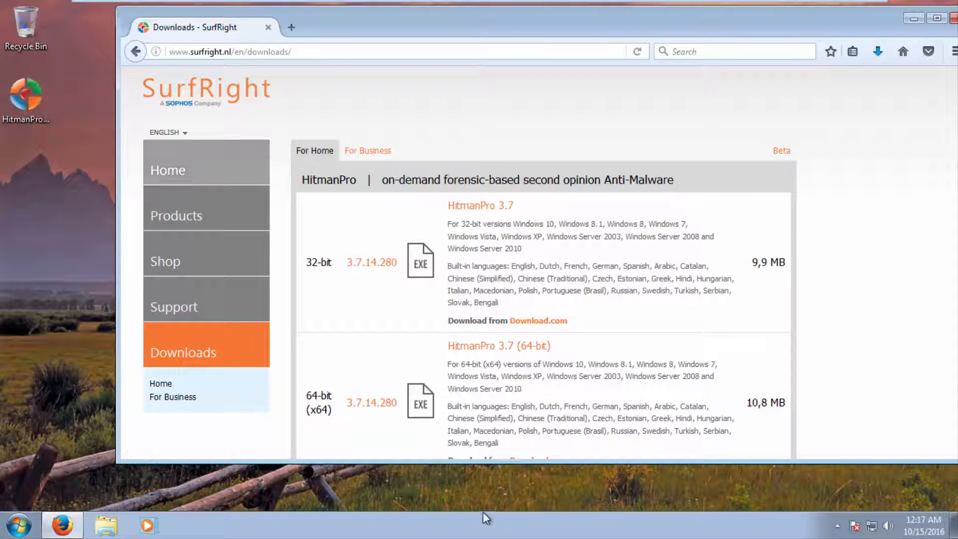
pyautogui.moveTo(536, 442)
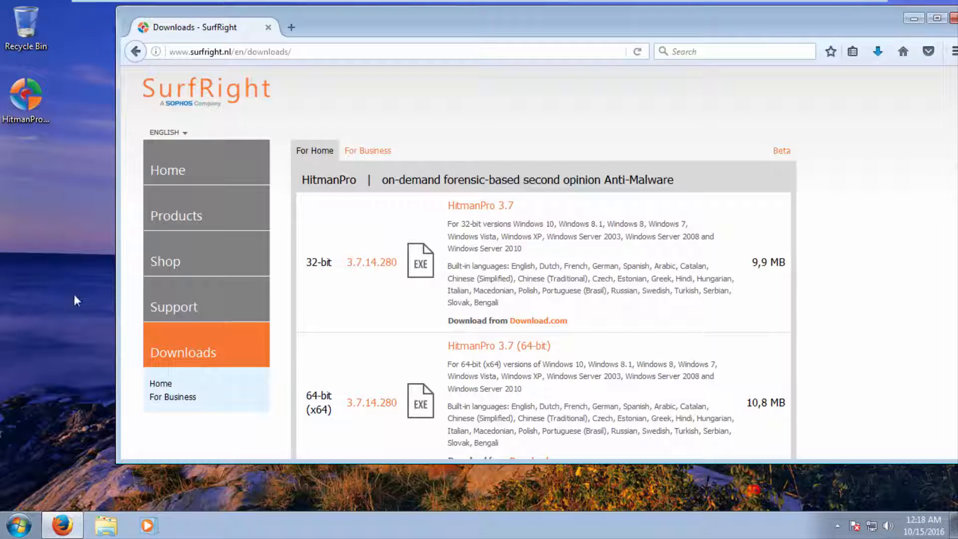
# Close Firefox and run HitmanPro_x64 from the desktop, allowing it through the security warning
pyautogui.click(934, 18)
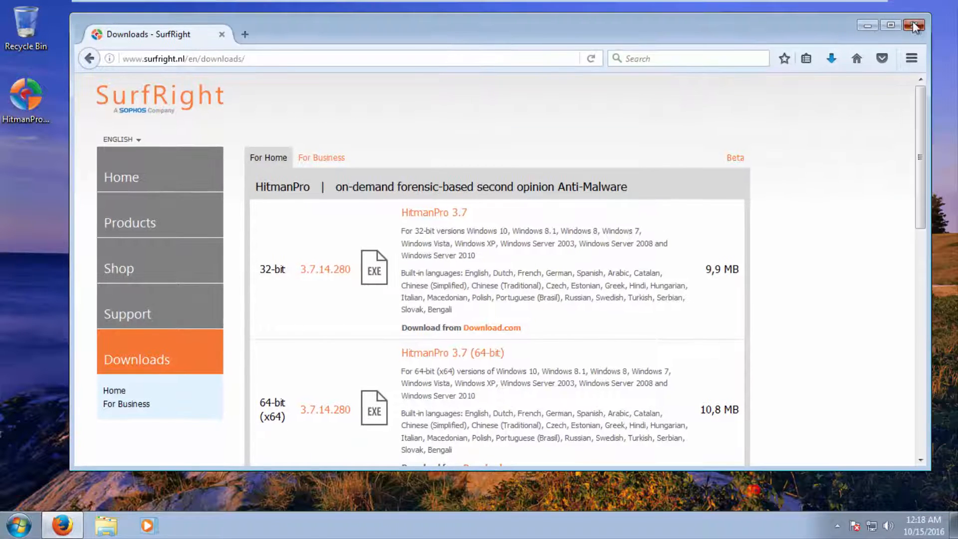
pyautogui.click(915, 24)
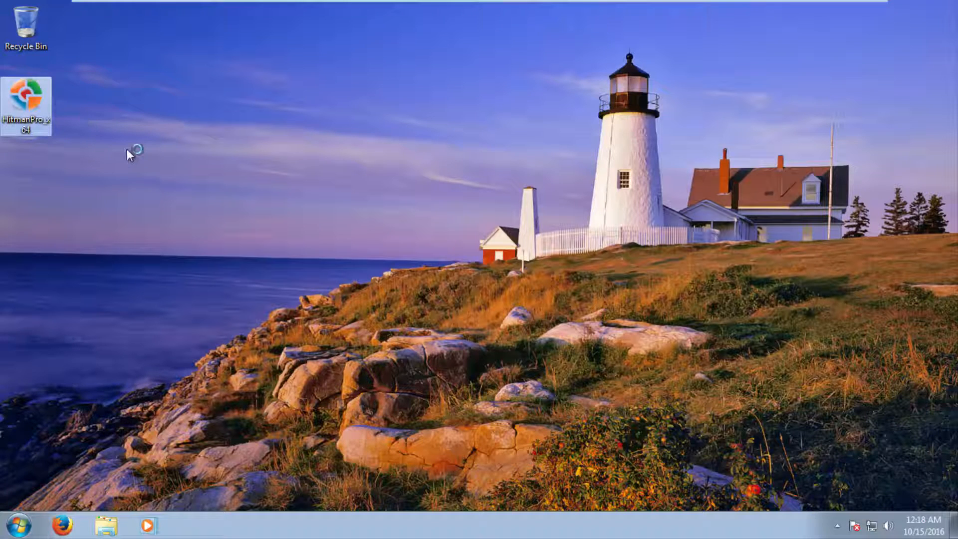
pyautogui.doubleClick(26, 100)
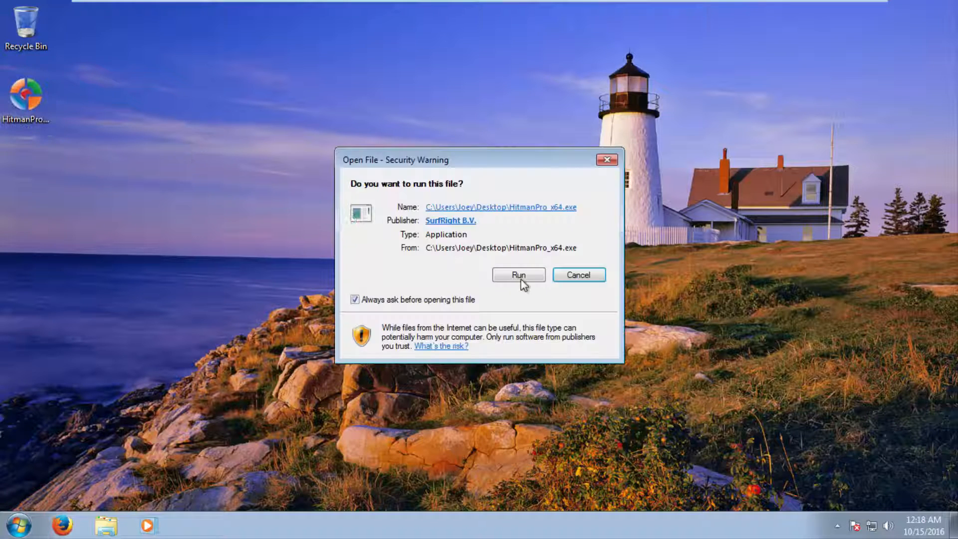
pyautogui.click(518, 275)
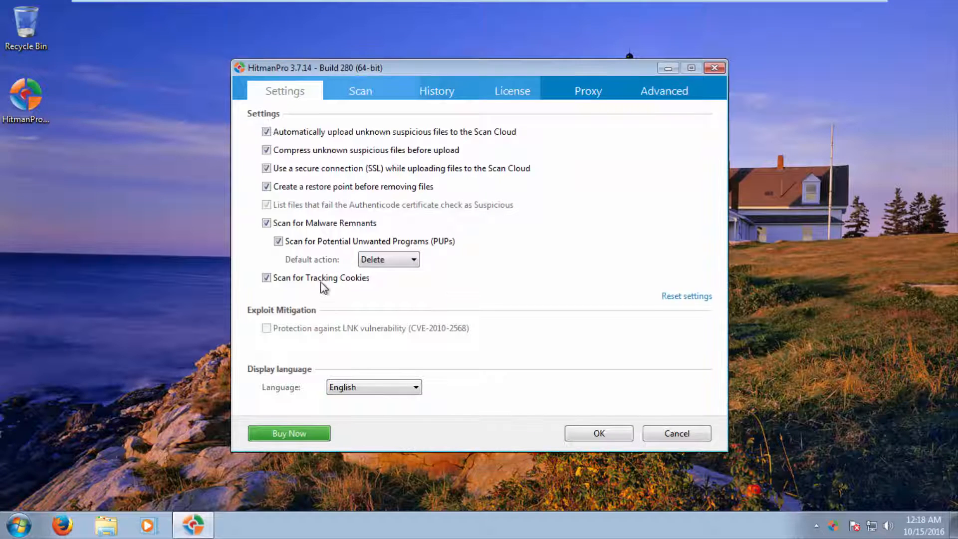
# Disable tracking-cookie scanning and restore points, and set disk access mode to Compatible Disk Access
pyautogui.click(267, 278)
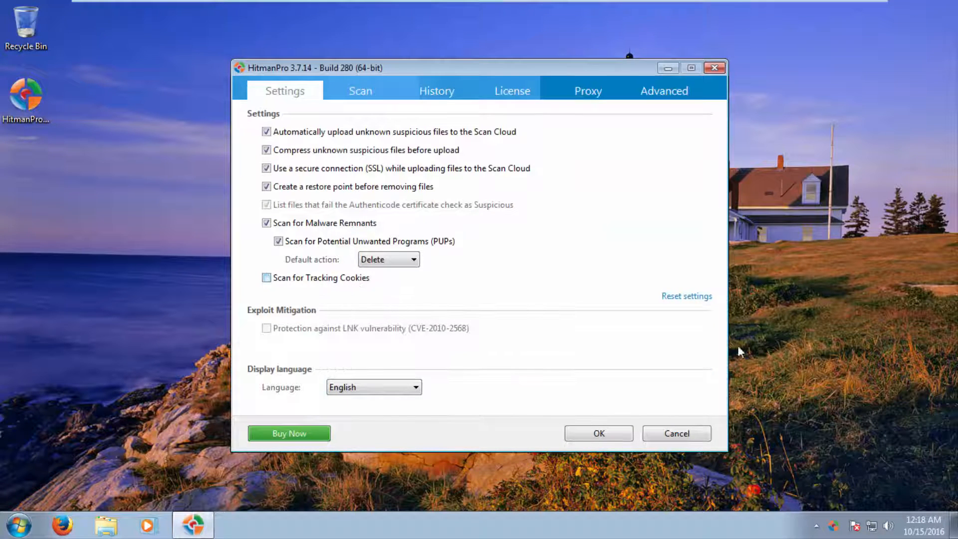
pyautogui.click(267, 187)
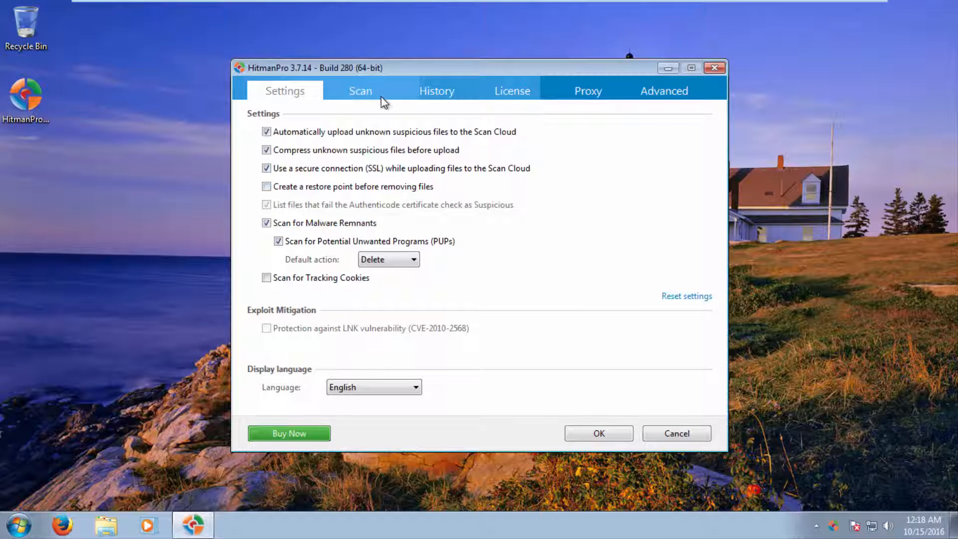
pyautogui.click(663, 90)
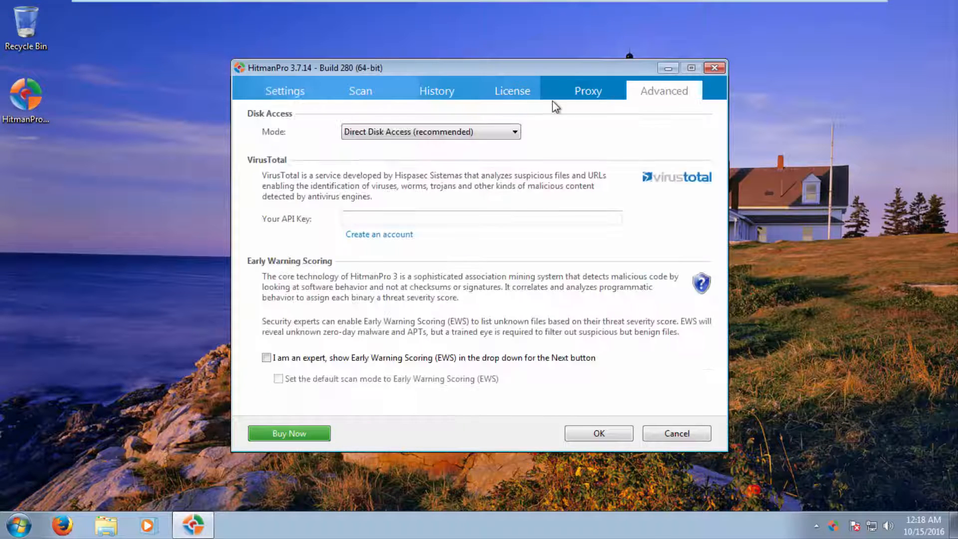
pyautogui.click(428, 131)
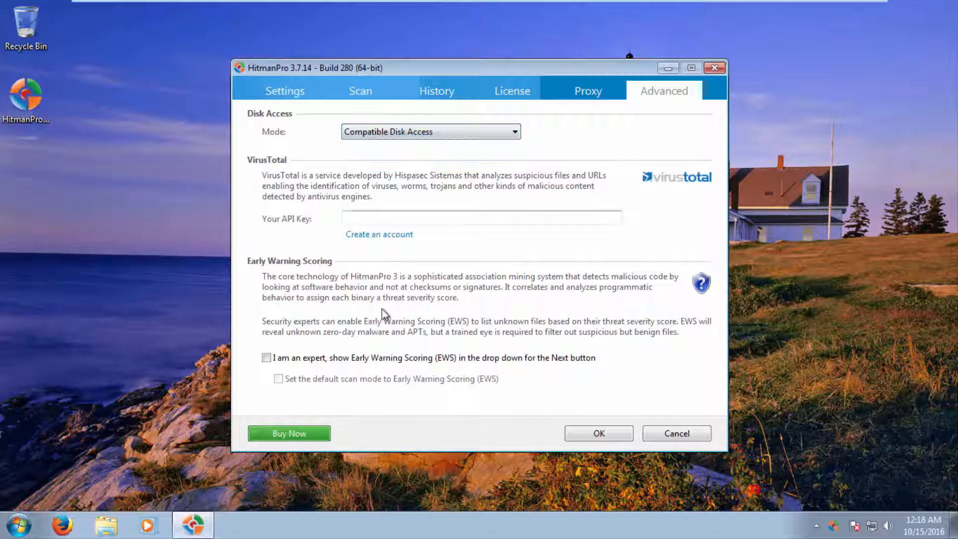
pyautogui.click(512, 91)
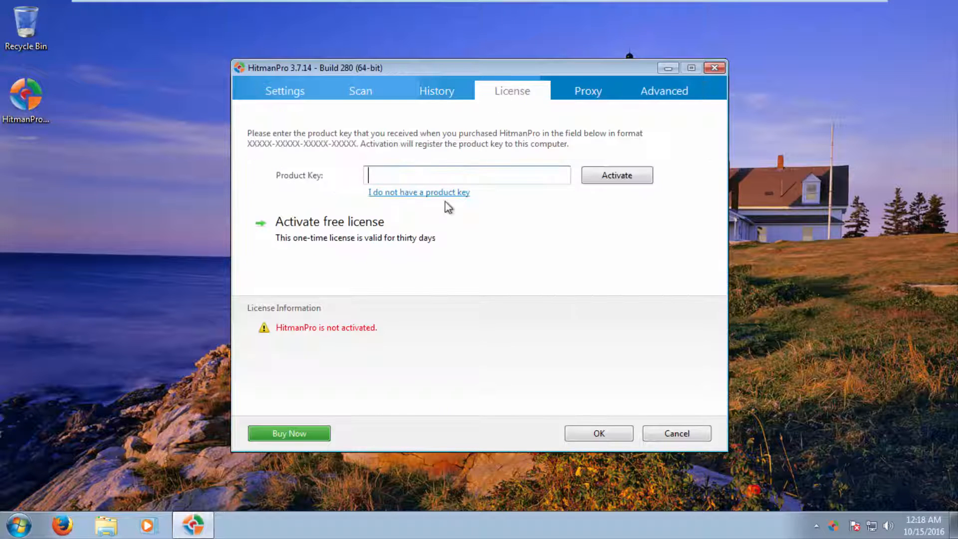
pyautogui.click(329, 222)
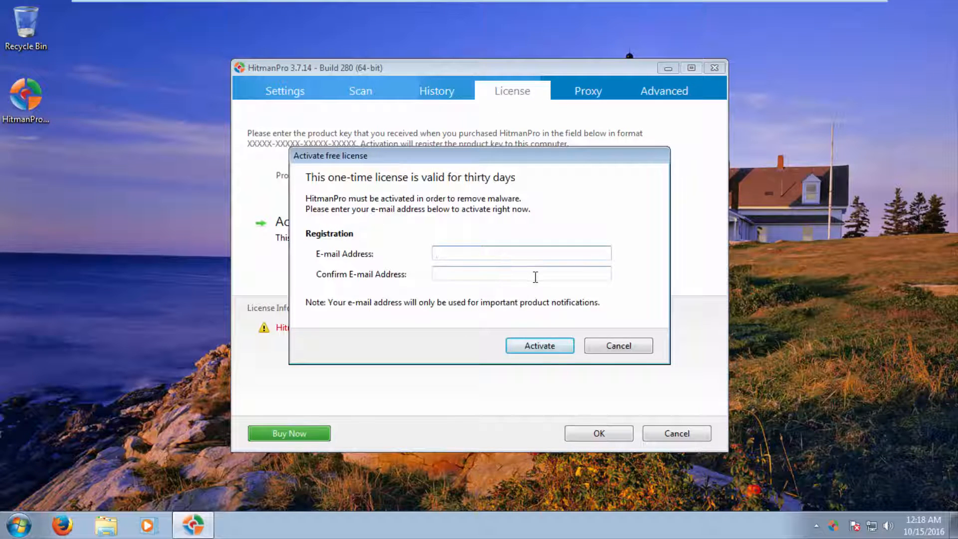
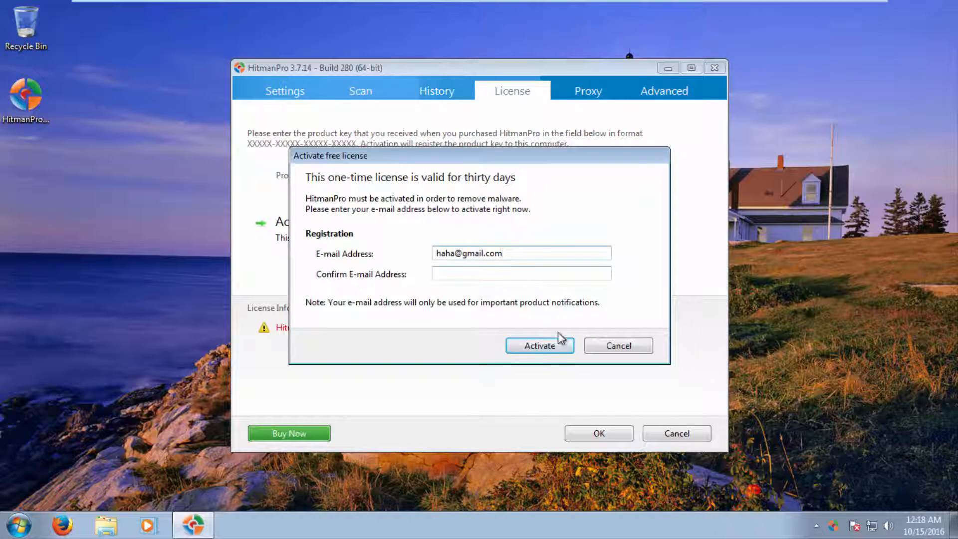
pyautogui.click(521, 273)
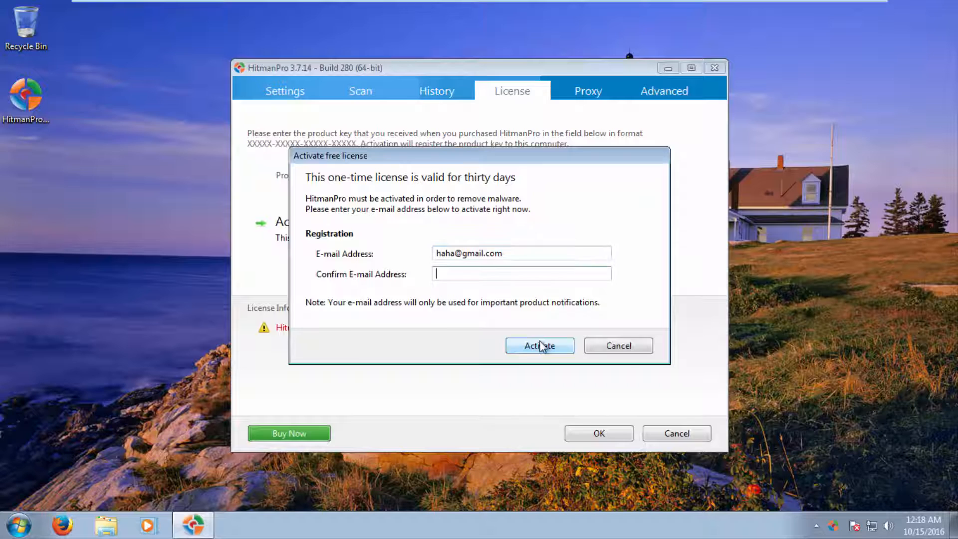
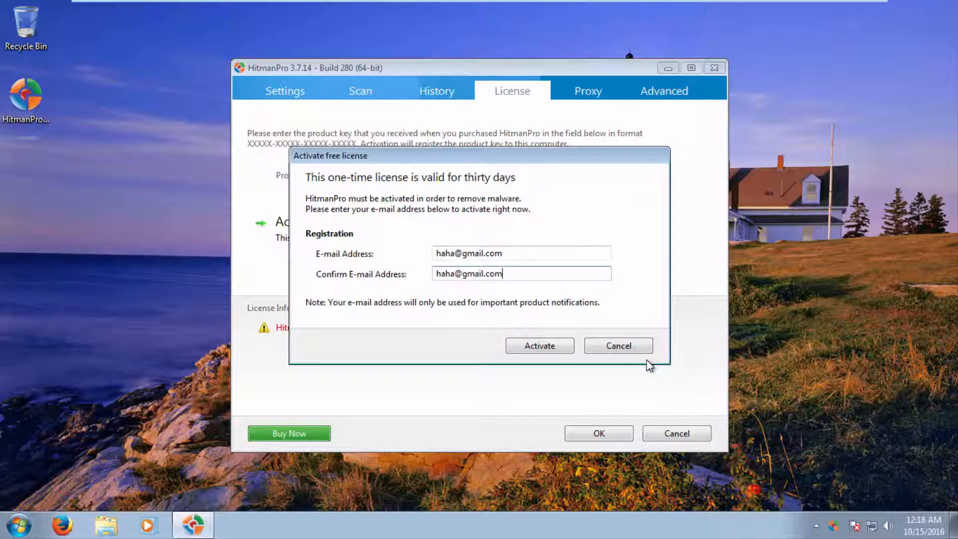
pyautogui.click(617, 345)
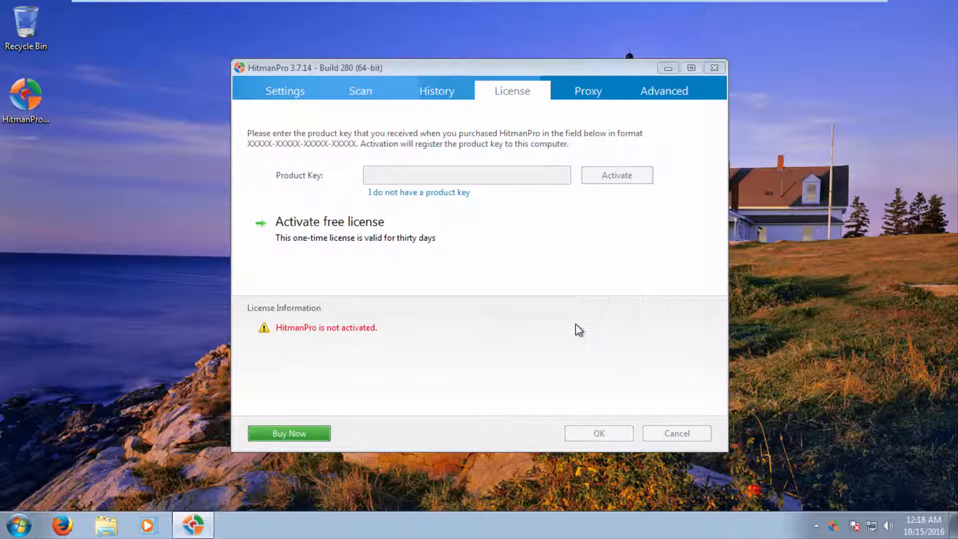
pyautogui.click(616, 175)
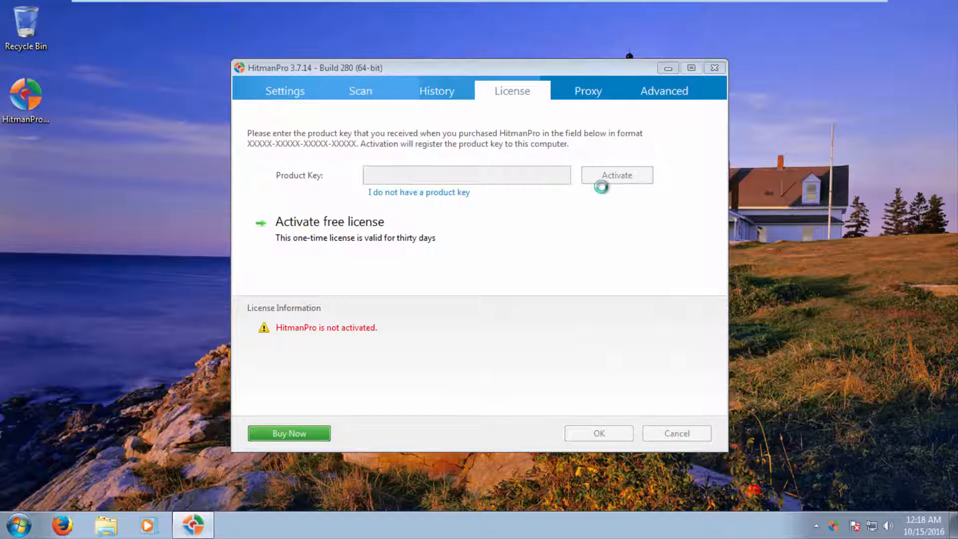
# Browse the Advanced and History pages, return to License and acknowledge the successful 30-day trial activation
pyautogui.click(663, 91)
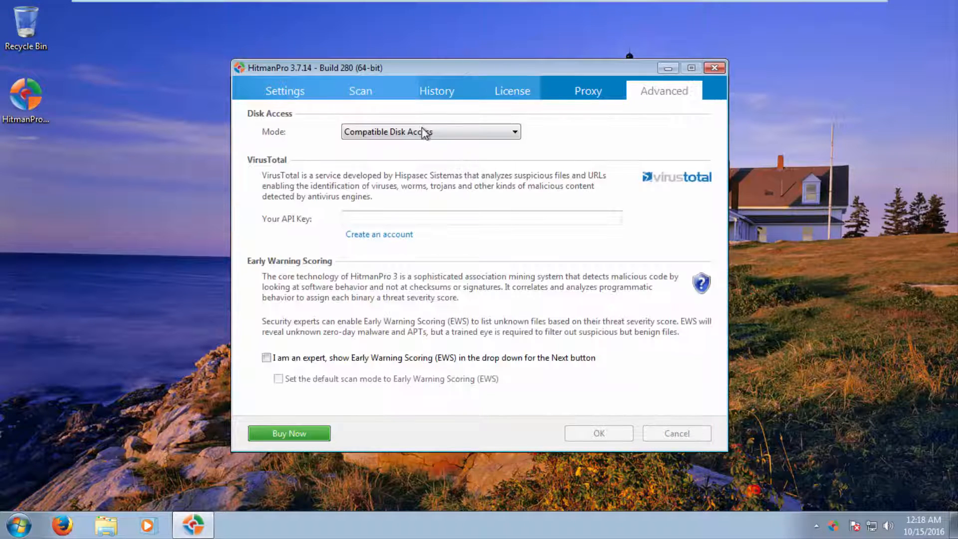
pyautogui.click(435, 91)
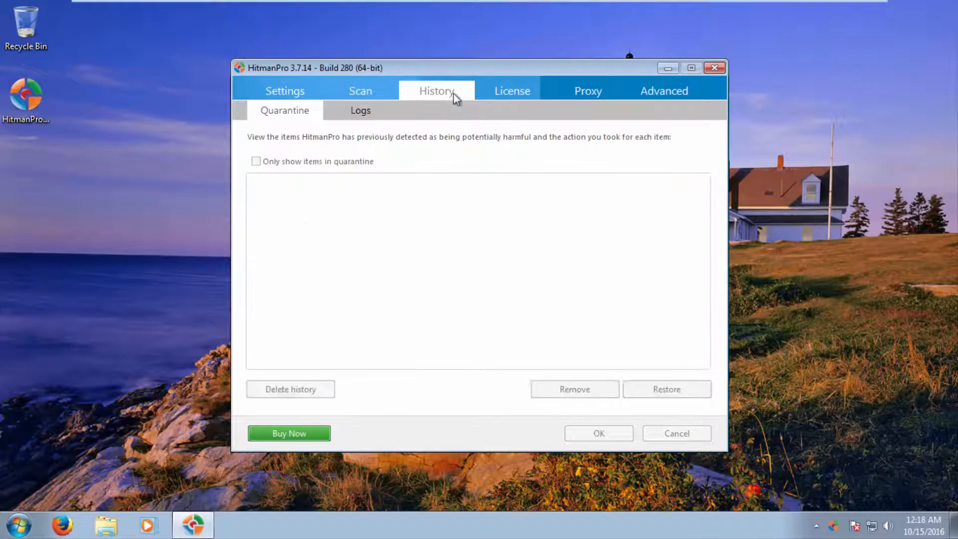
pyautogui.click(511, 90)
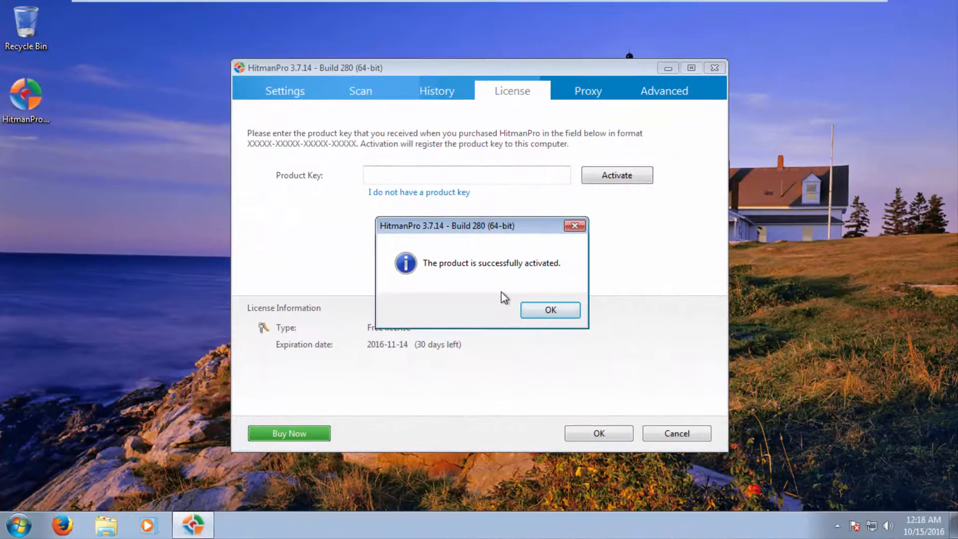
pyautogui.click(549, 309)
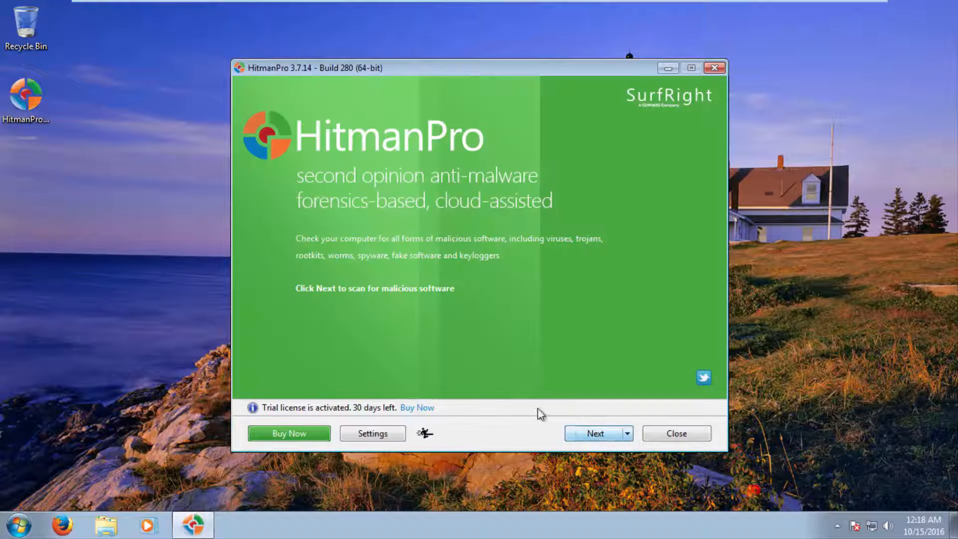
pyautogui.moveTo(341, 365)
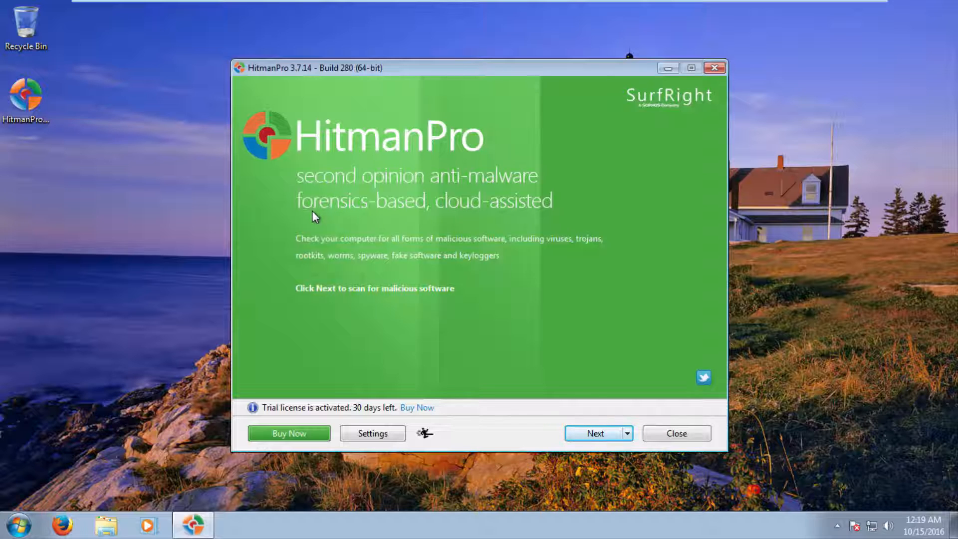
pyautogui.moveTo(657, 388)
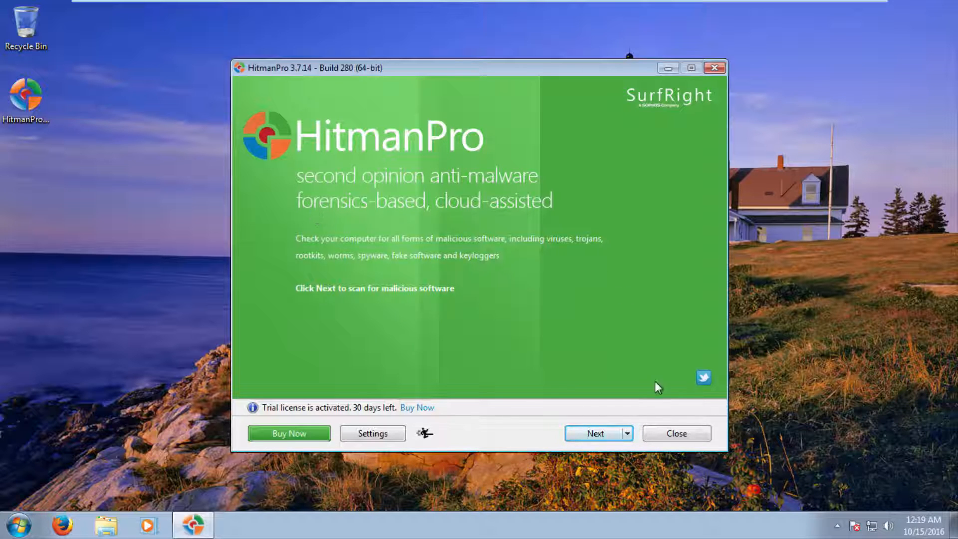
# Accept the license terms, choose a one-time scan with no notification e-mails, and start the scan
pyautogui.click(594, 432)
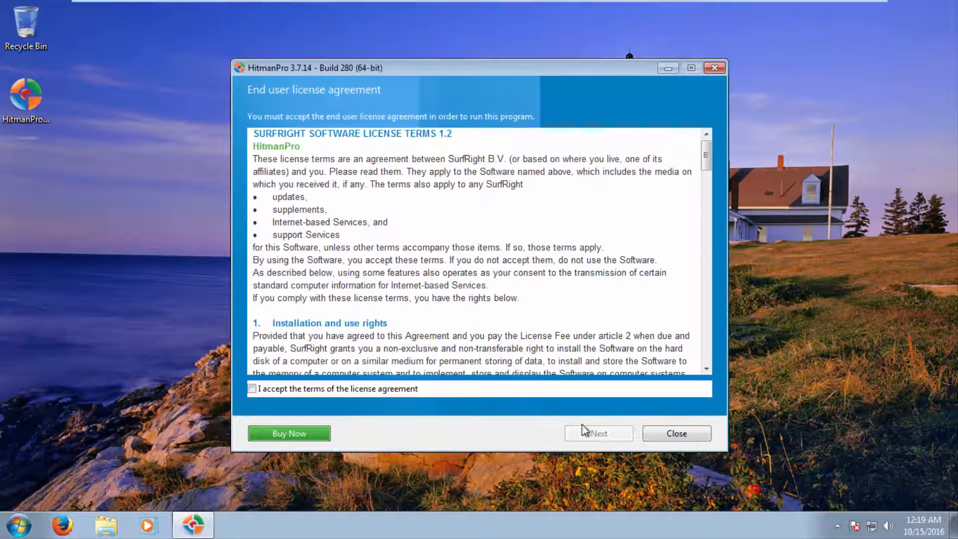
pyautogui.click(597, 433)
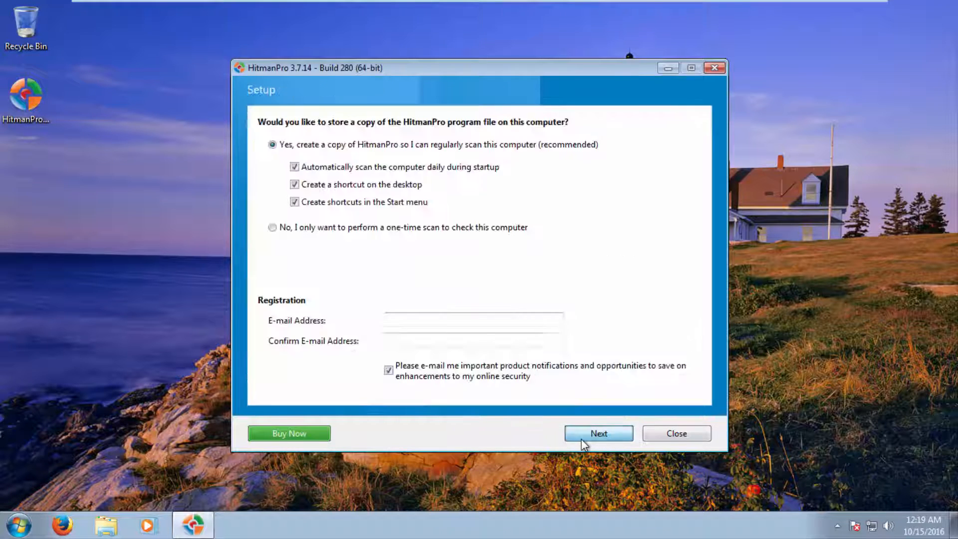
pyautogui.click(272, 227)
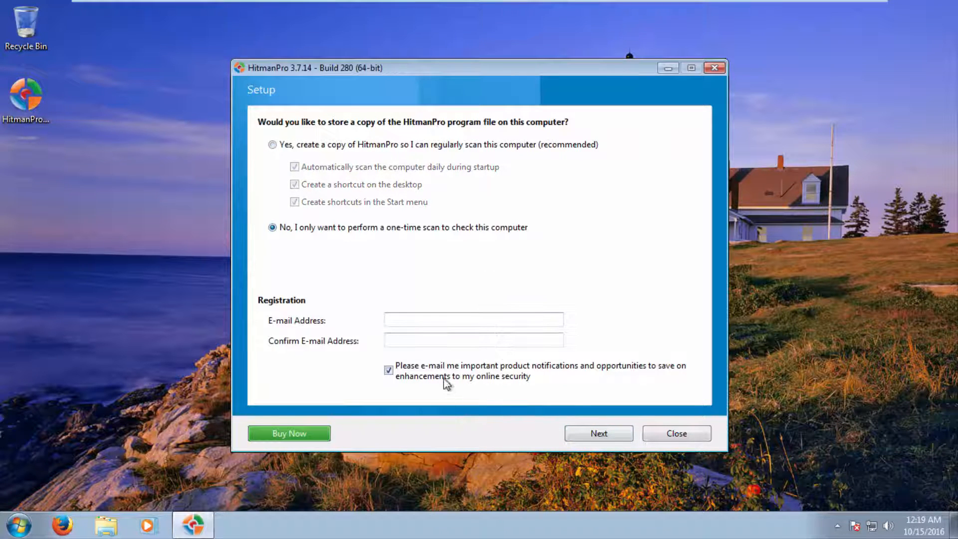
pyautogui.click(388, 370)
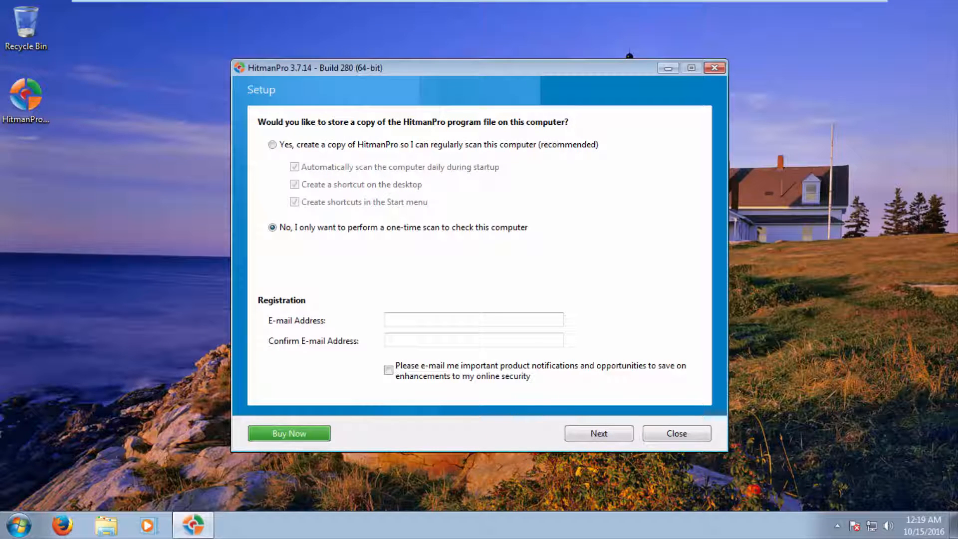
pyautogui.click(598, 433)
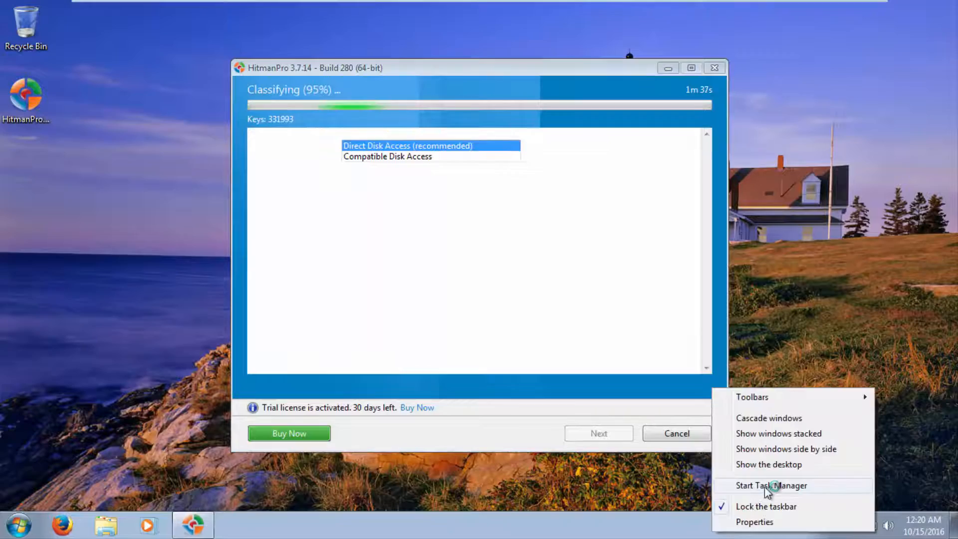
pyautogui.click(771, 484)
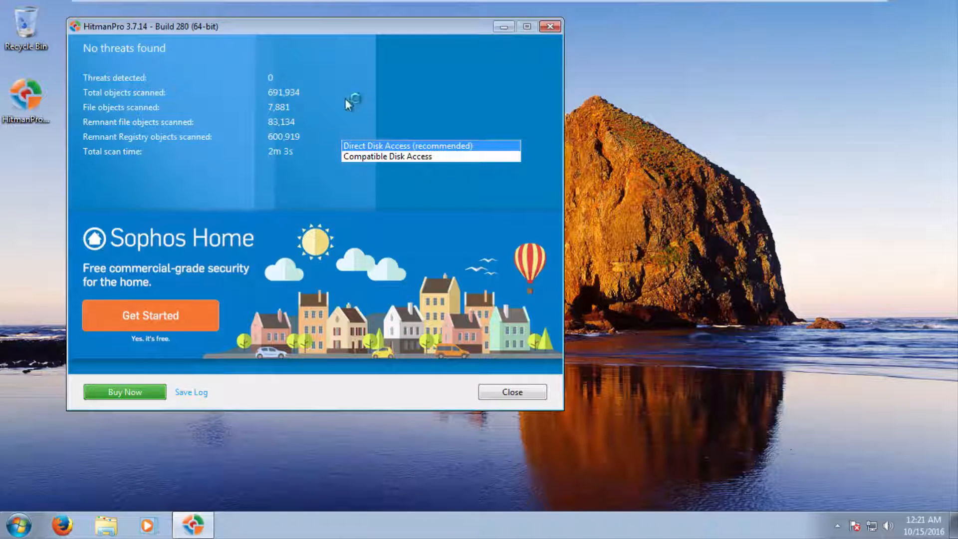
pyautogui.moveTo(301, 98)
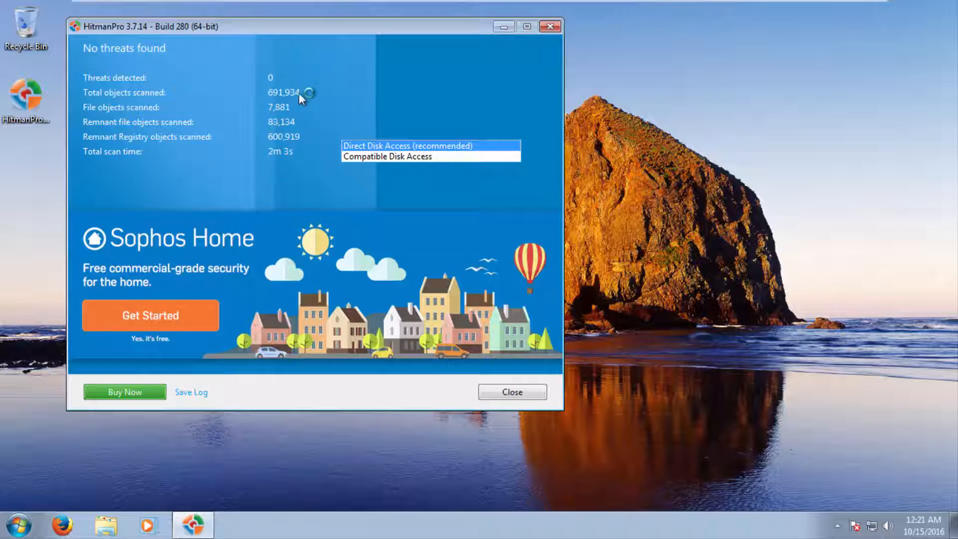
pyautogui.moveTo(299, 106)
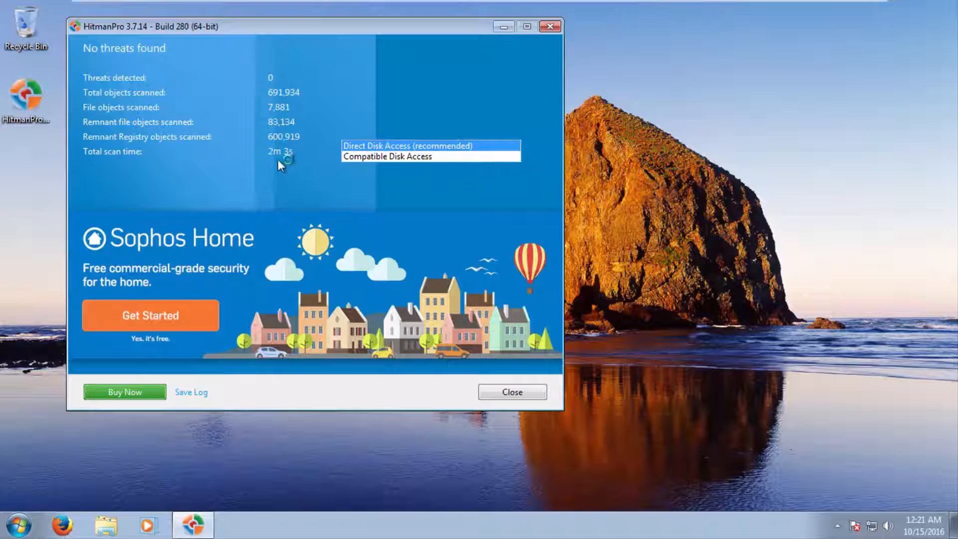
pyautogui.moveTo(499, 431)
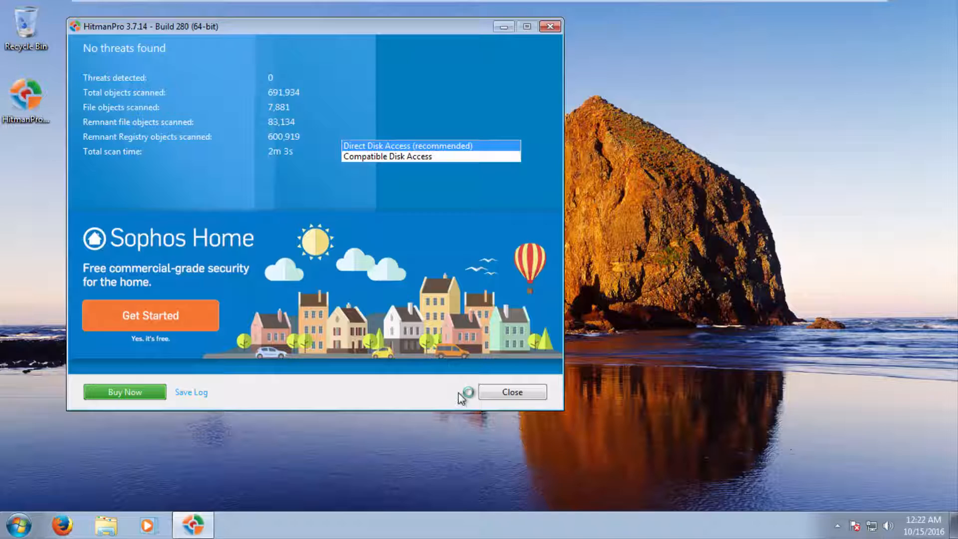
pyautogui.moveTo(652, 184)
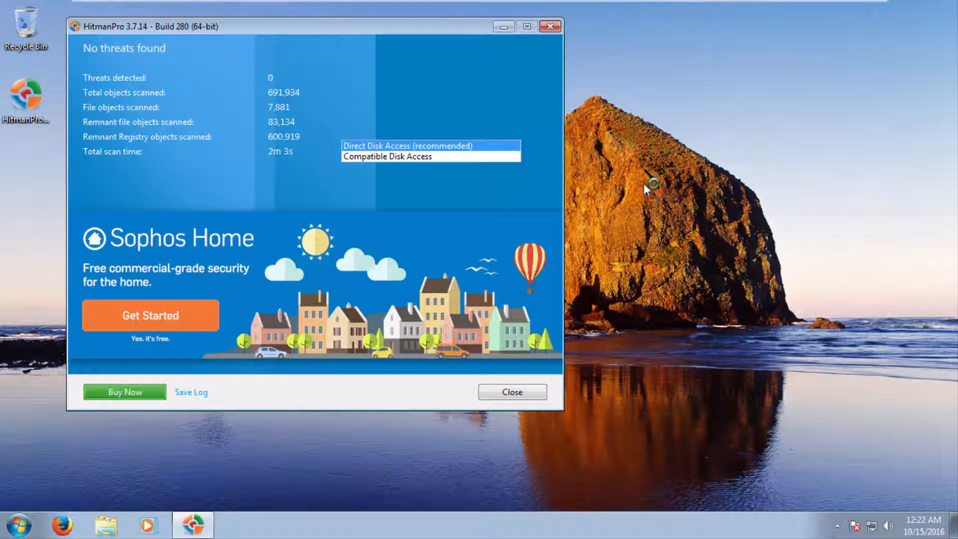
pyautogui.moveTo(575, 250)
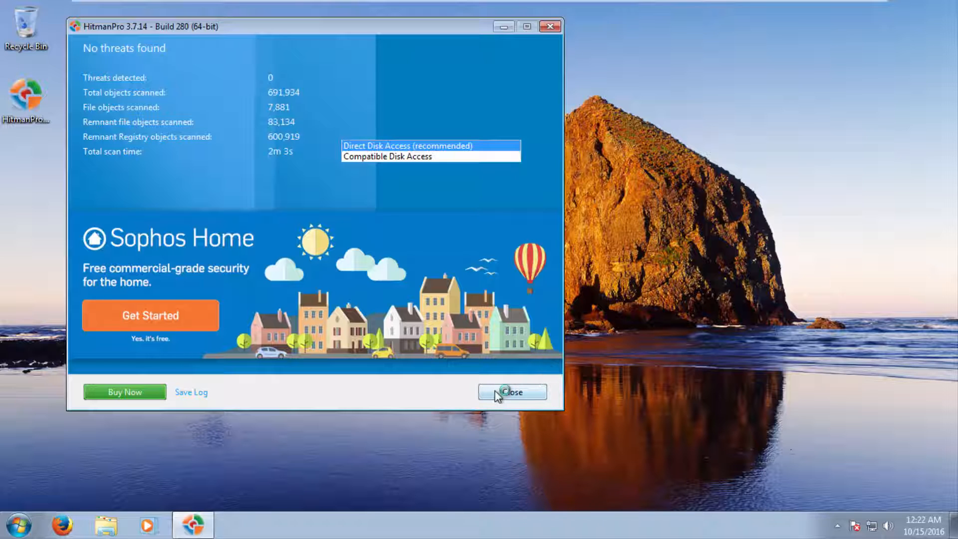
# Close the clean scan results, leaving only the desktop
pyautogui.click(512, 391)
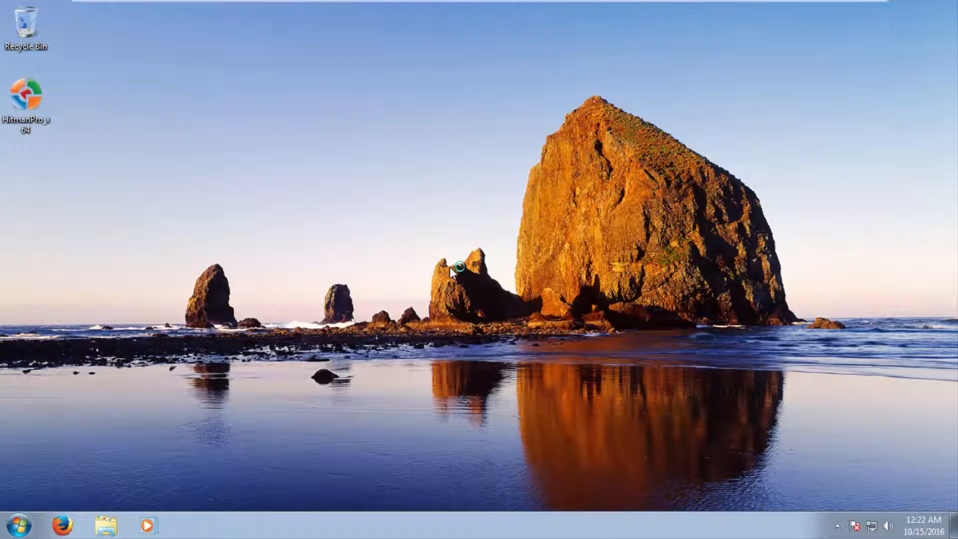
pyautogui.moveTo(423, 149)
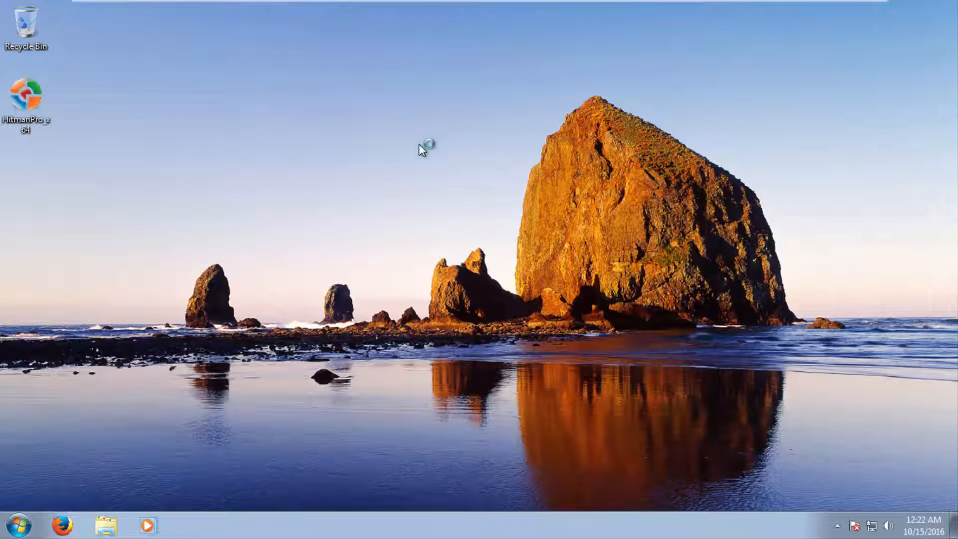
pyautogui.moveTo(366, 330)
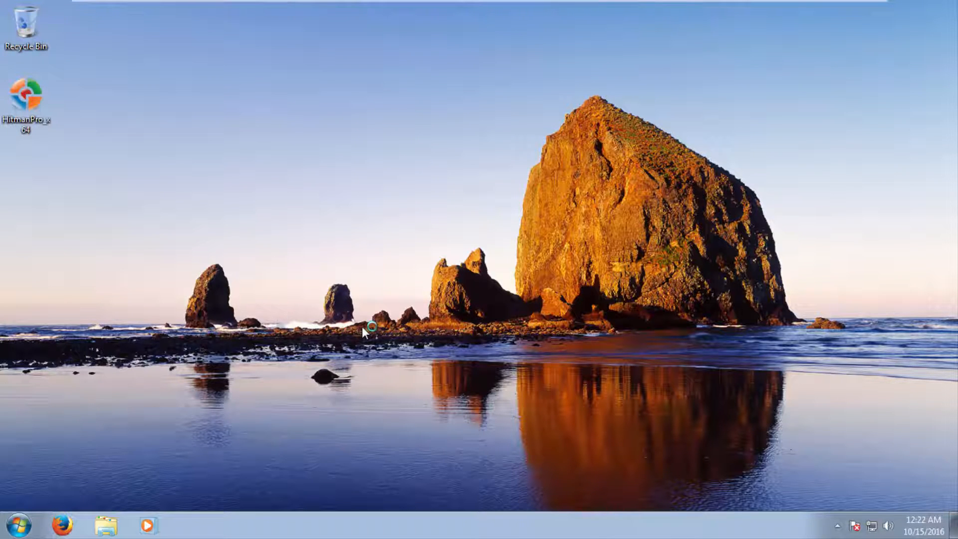